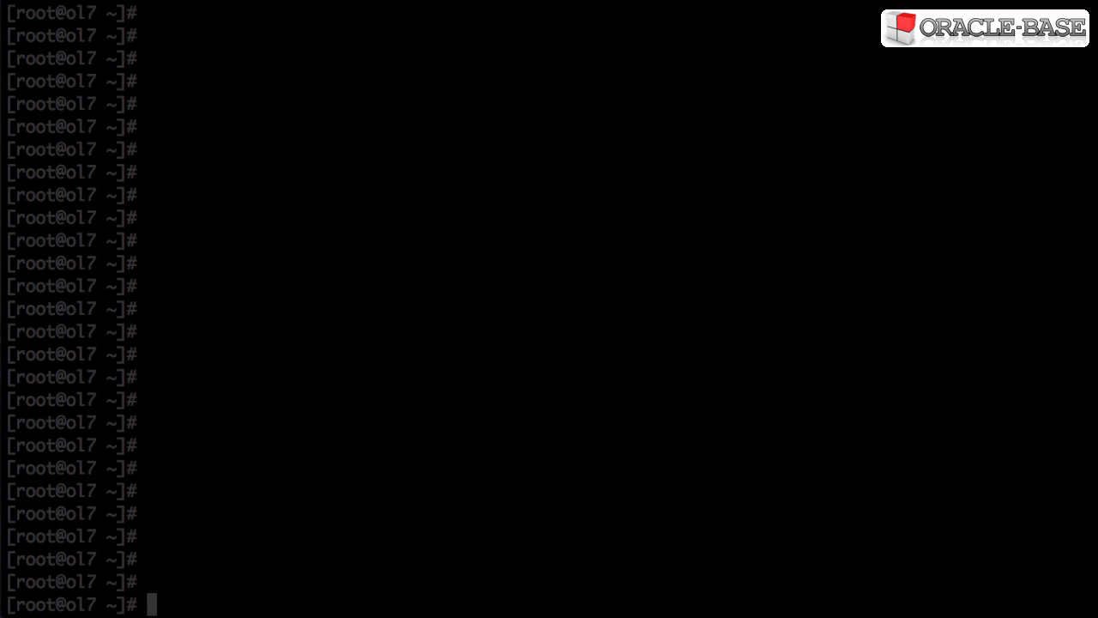
Step: Show the rpm manual page with 'man rpm'
type("man rpm")
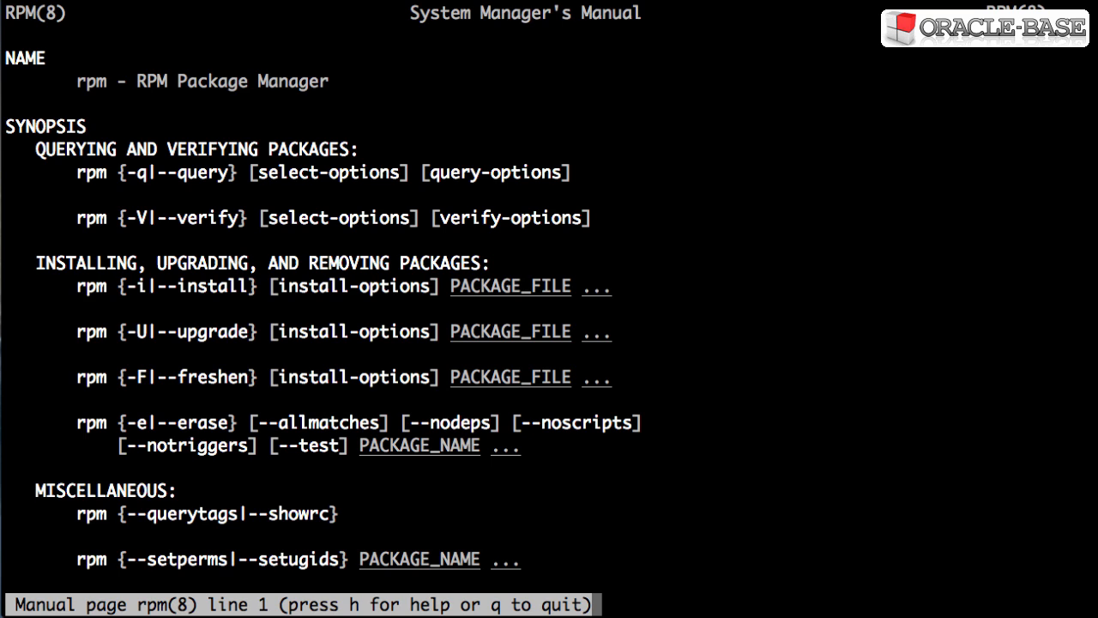
Step: Quit the rpm manual and install epel-release from the local noarch rpm file with rpm -Uvh
key("q")
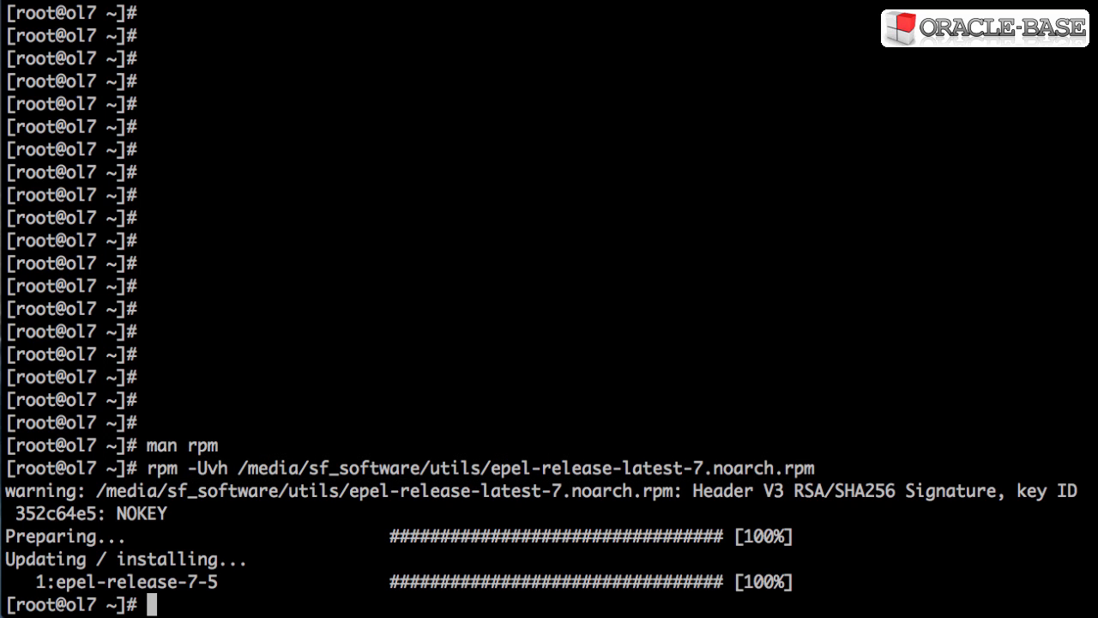
Step: Query epel-release-7-5 with rpm -q, then list the httpd package with yum
type("rpm -q epel-release-7-5")
type("rpm -e epel-release-7-5")
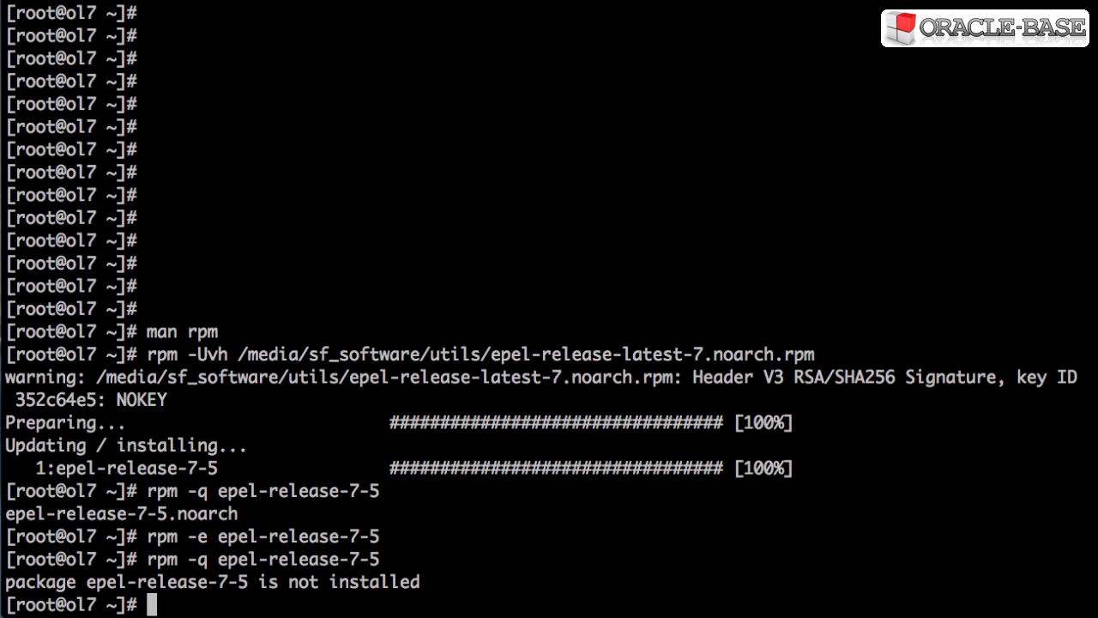
type("yum list httpd")
type("yum install httpd")
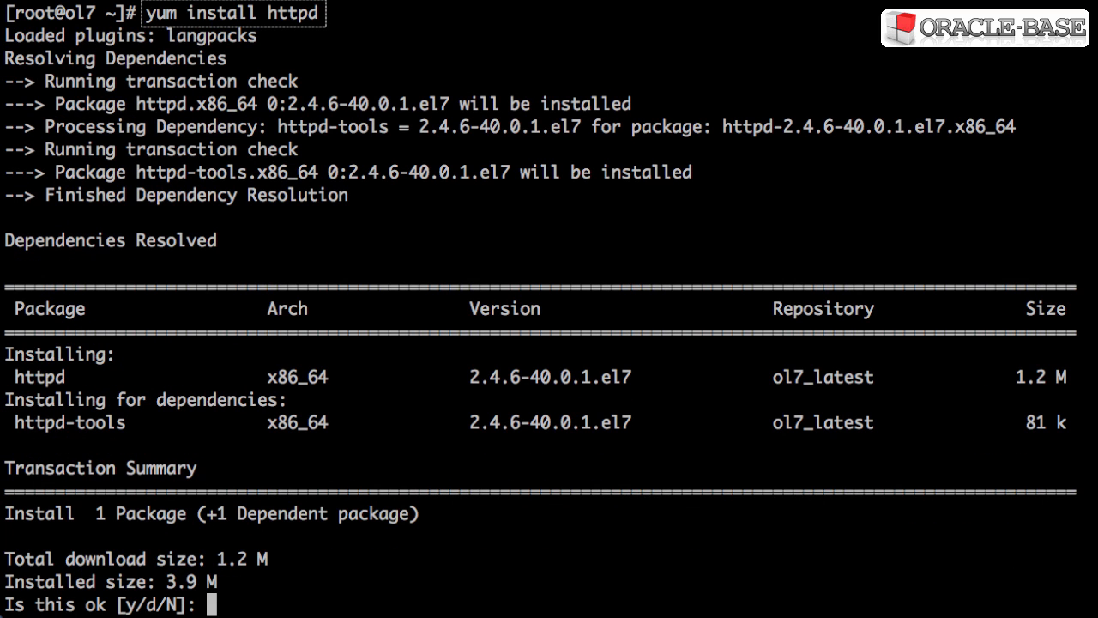
Step: Answer y to install httpd 2.4.6 with its httpd-tools dependency until Complete!
type("y")
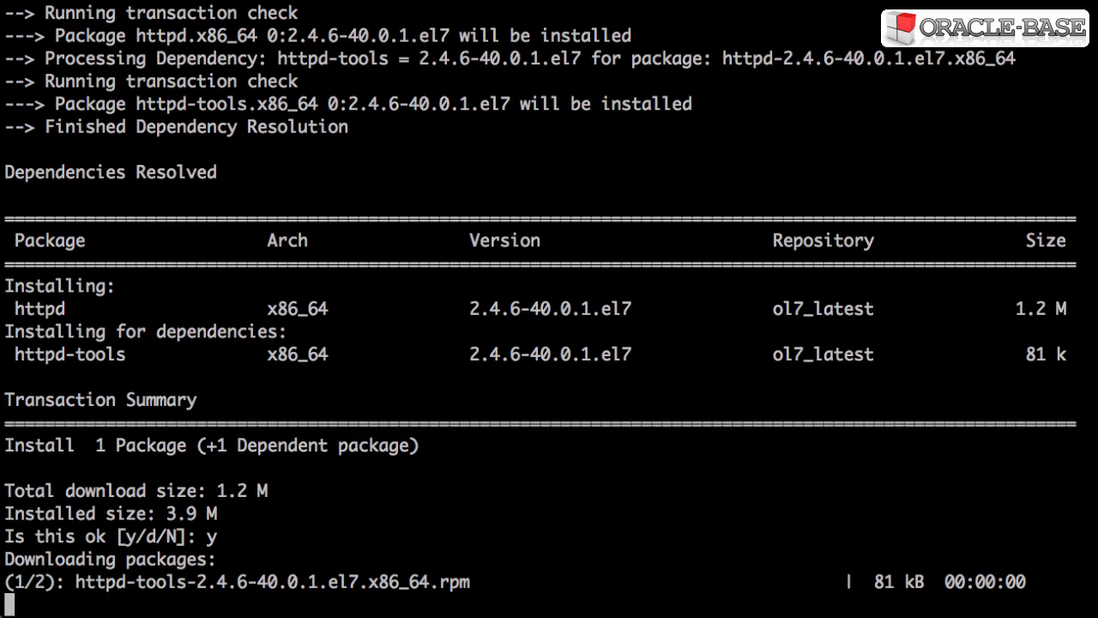
key("Return")
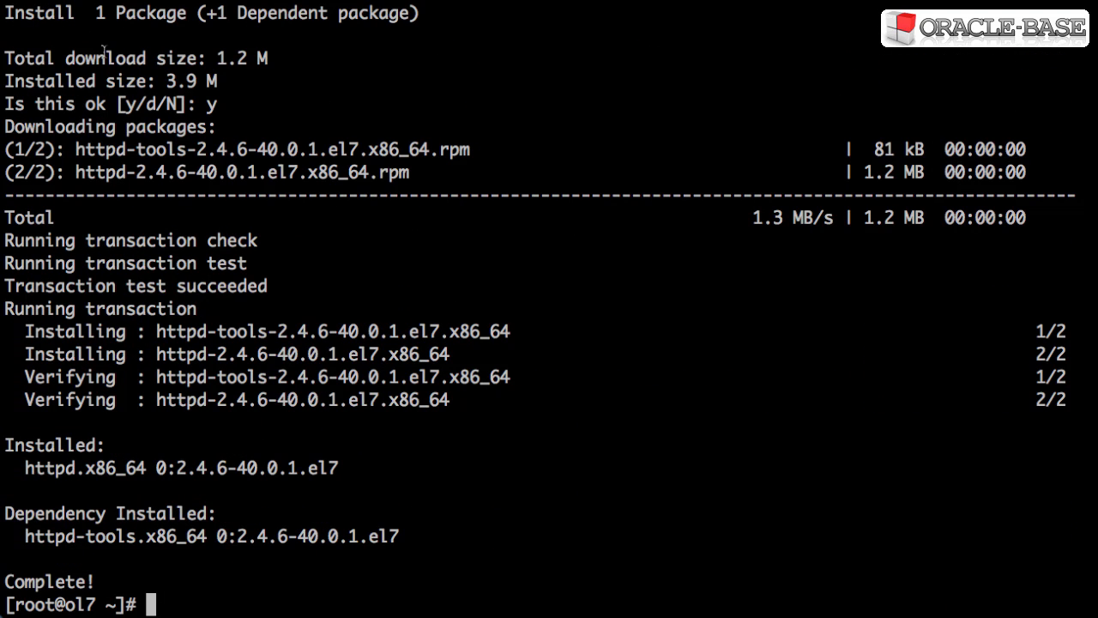
mouse_move(102, 52)
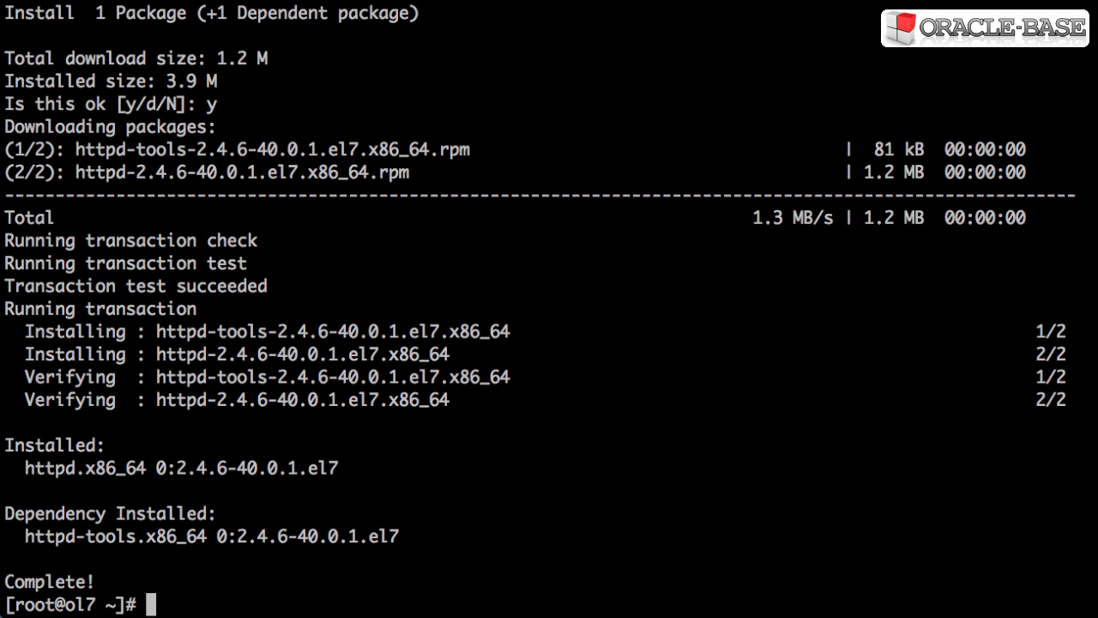
Step: Display /etc/oracle-release, reporting Oracle Linux Server release 7.0
type("cat /etc/oracle-release")
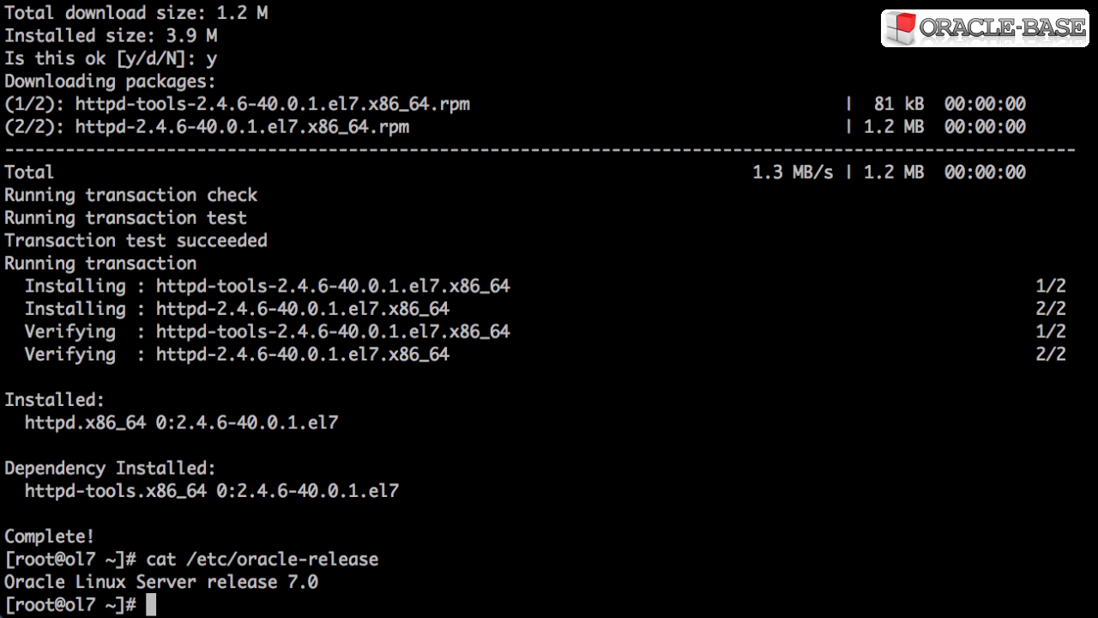
Step: Run 'yum update -y' to Complete!, then recheck /etc/oracle-release
type("yum update -y")
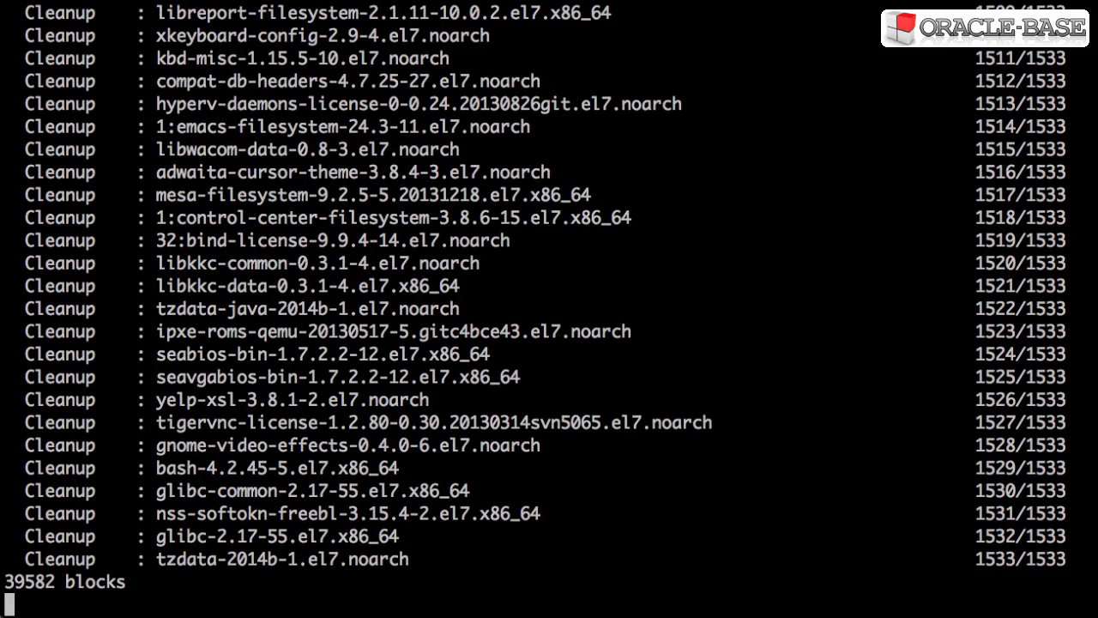
type("cat /etc/oracle-release")
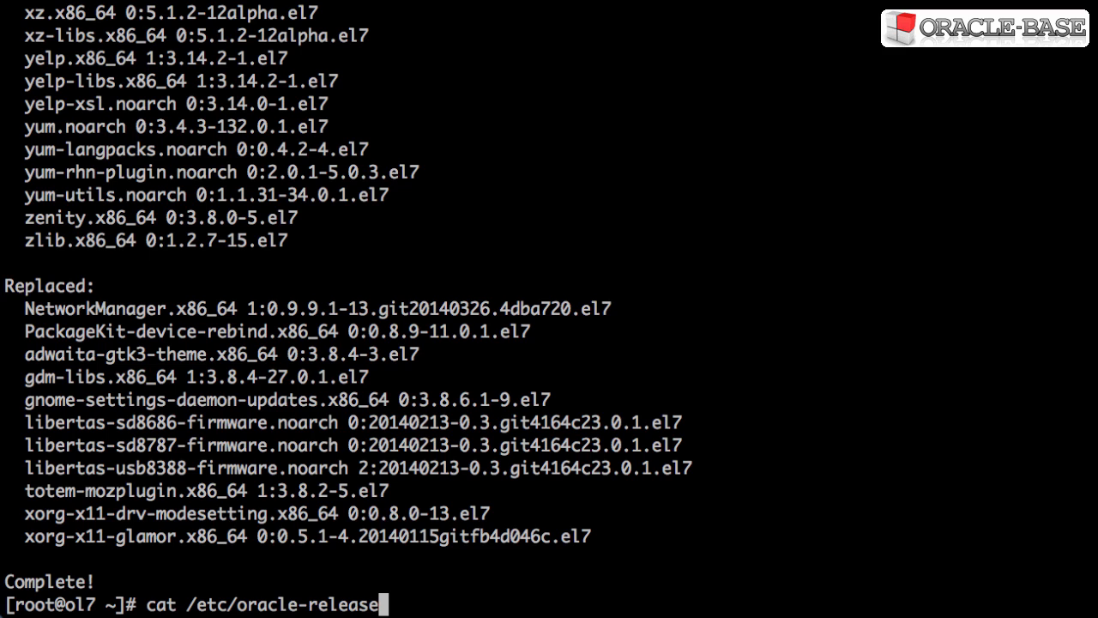